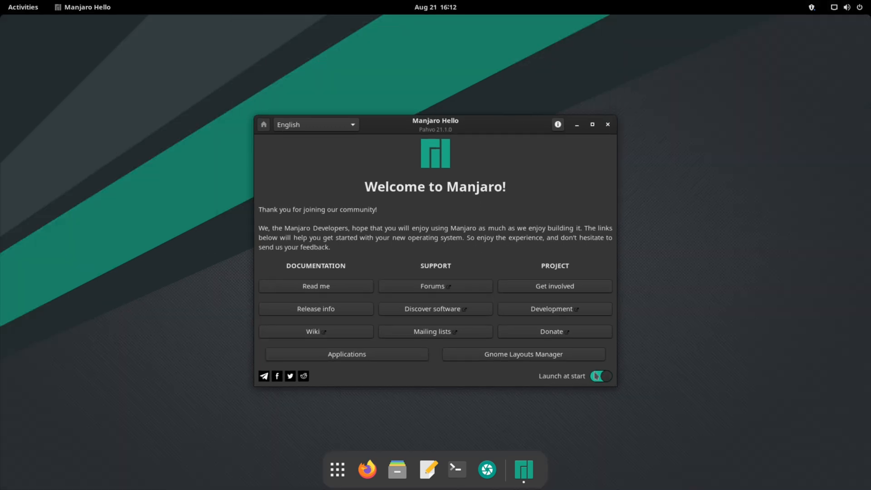
Close the Manjaro Hello welcome window, leaving the empty desktop
left_click(607, 124)
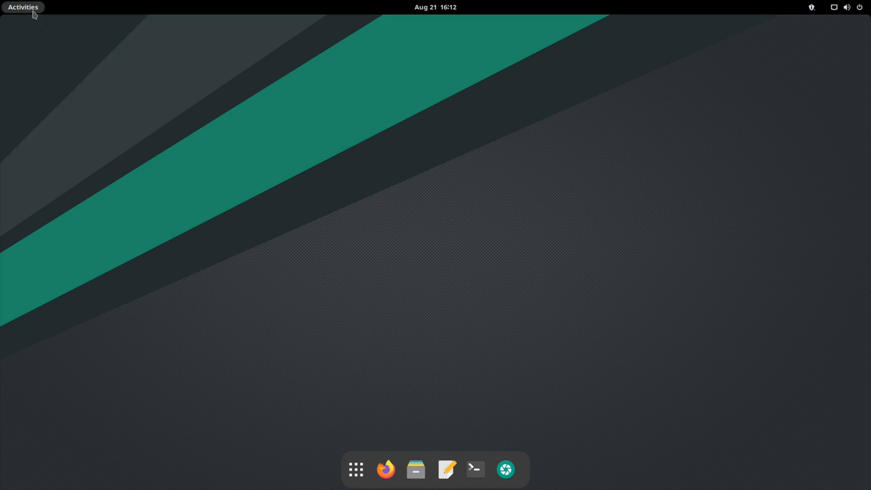
mouse_move(353, 308)
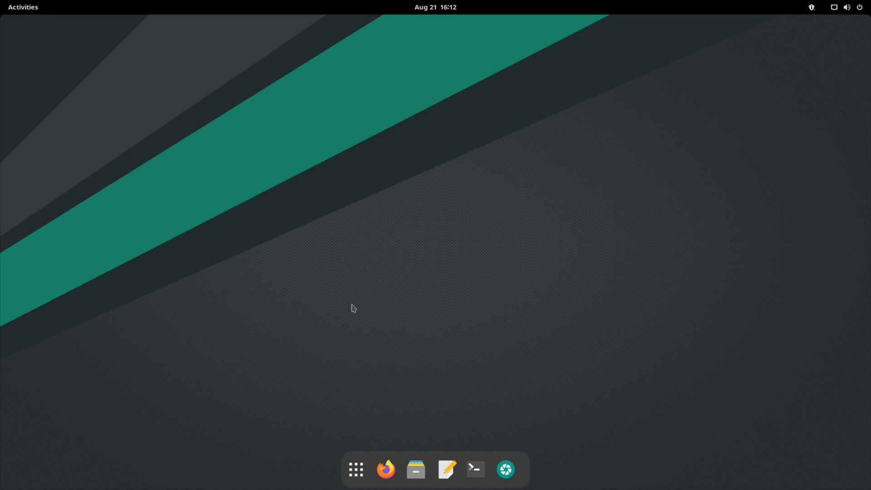
mouse_move(360, 406)
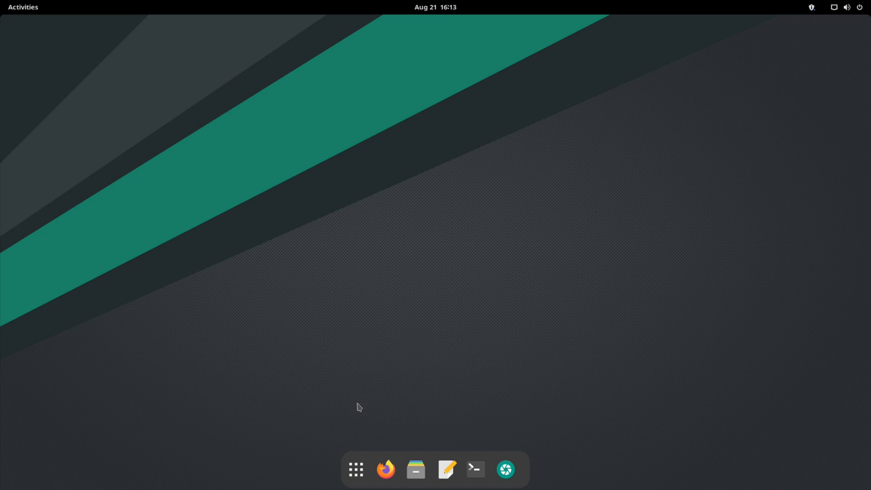
mouse_move(370, 393)
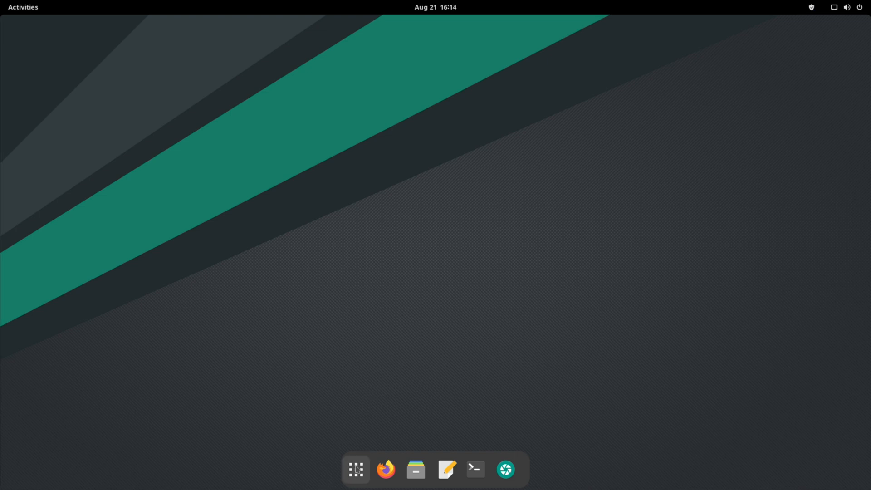
Launch Terminal from the Activities search for 'ter'
type("ter")
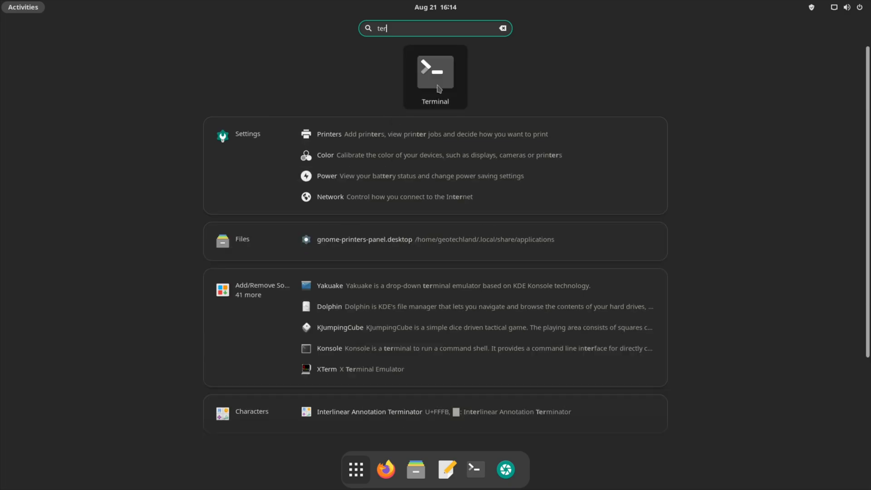
left_click(434, 76)
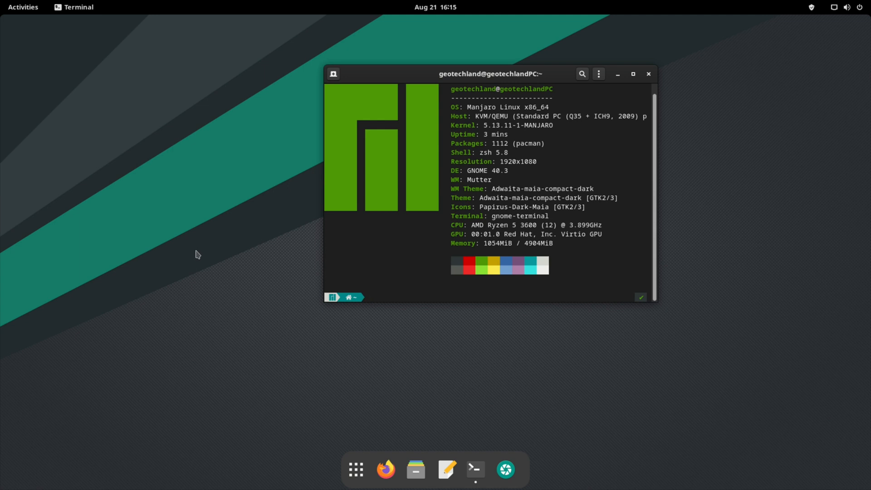
mouse_move(197, 256)
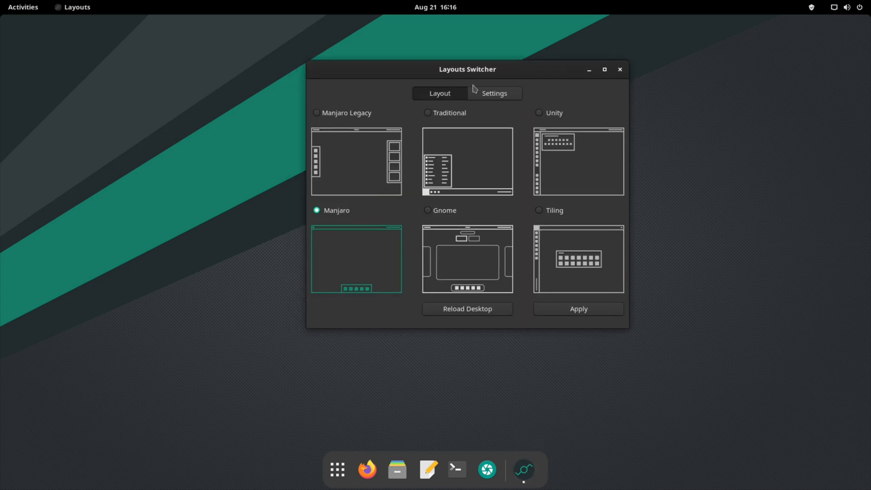
mouse_move(190, 189)
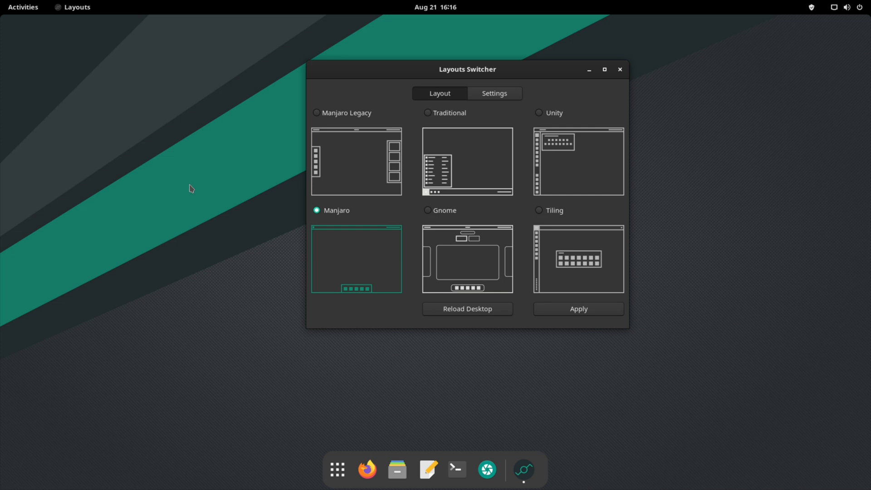
mouse_move(249, 152)
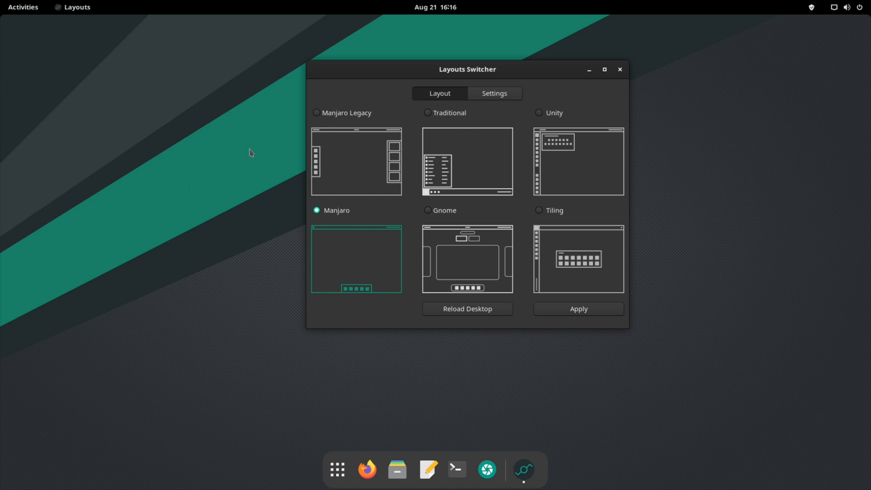
mouse_move(372, 112)
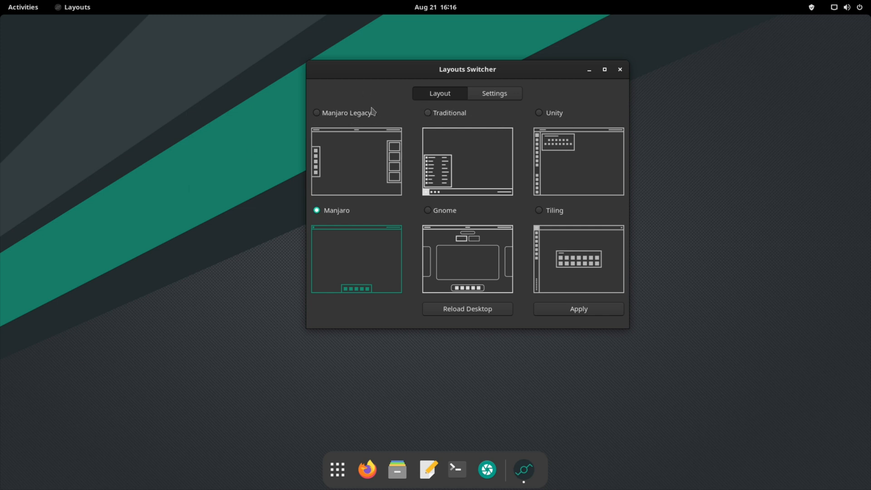
mouse_move(623, 328)
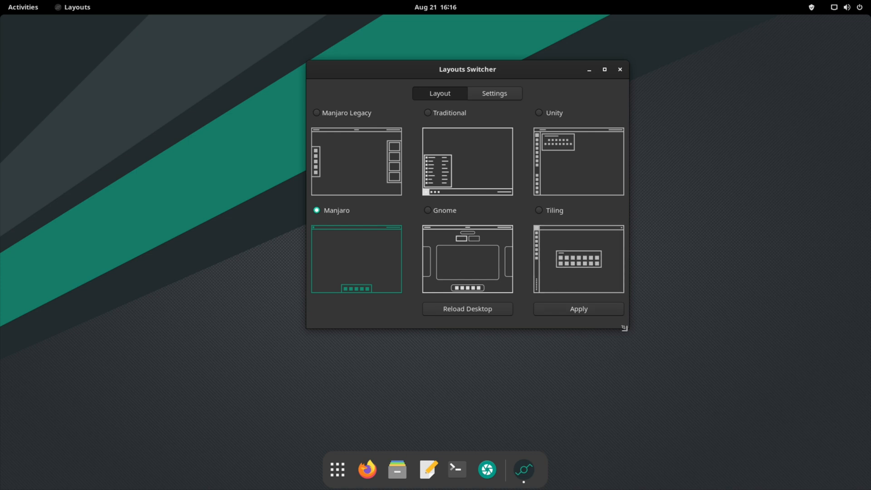
Select the Manjaro Legacy layout so the dock moves to the left side
left_click_drag(467, 69, 477, 87)
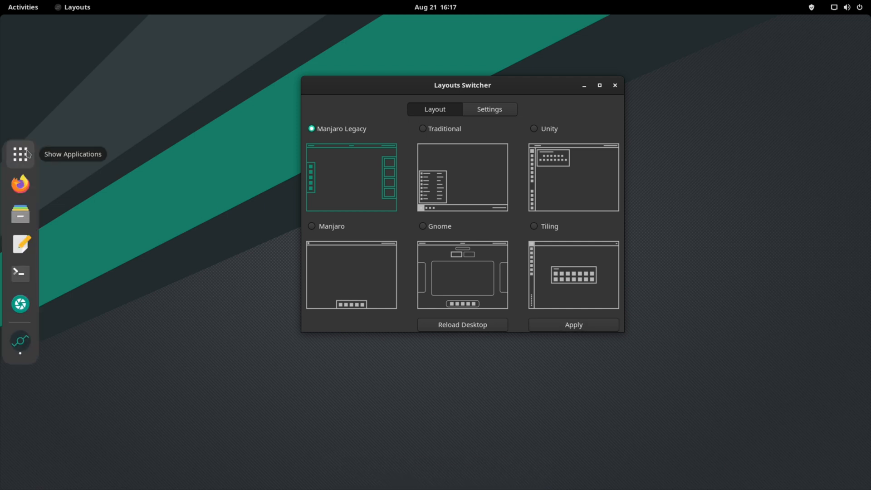
Choose the Traditional layout with a bottom taskbar and apply it
left_click(423, 128)
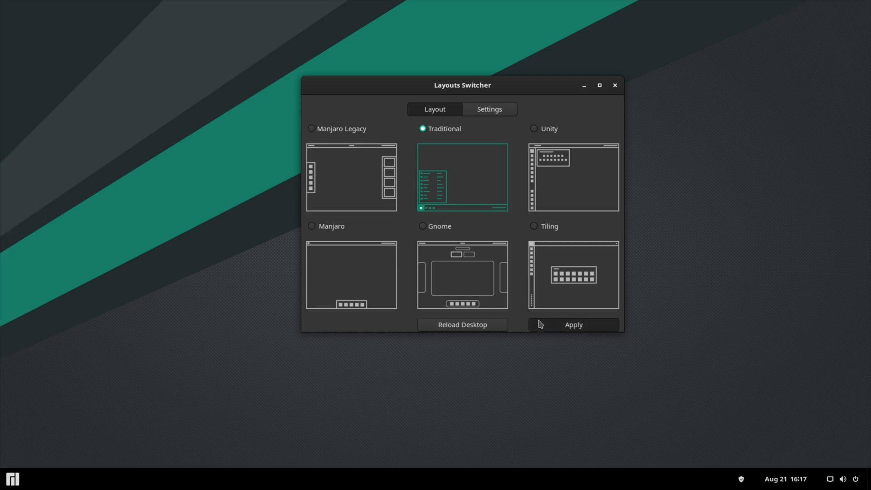
left_click(574, 325)
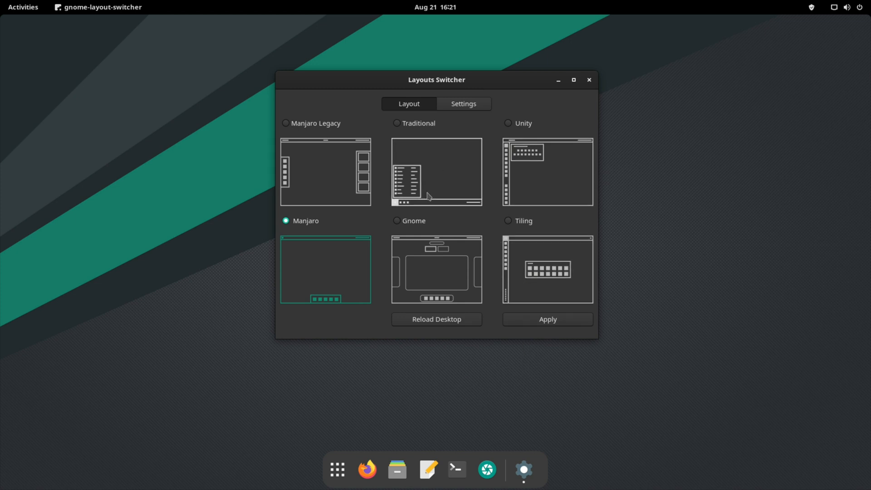
mouse_move(356, 250)
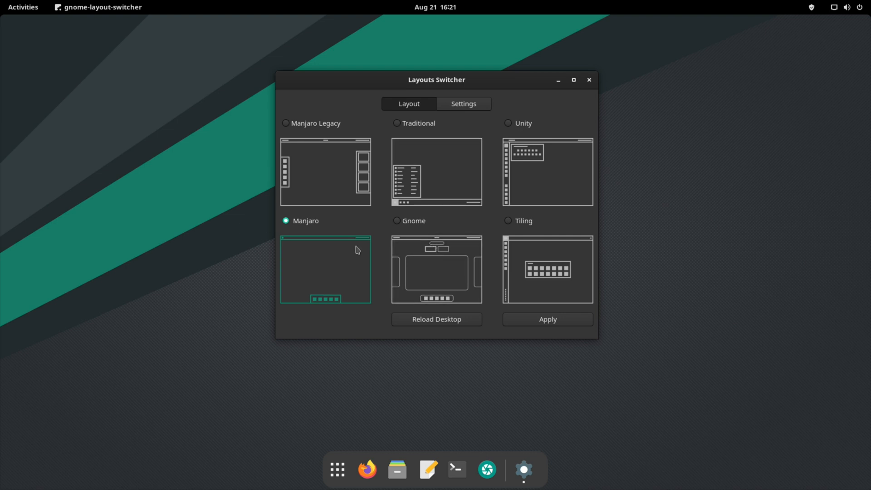
mouse_move(338, 469)
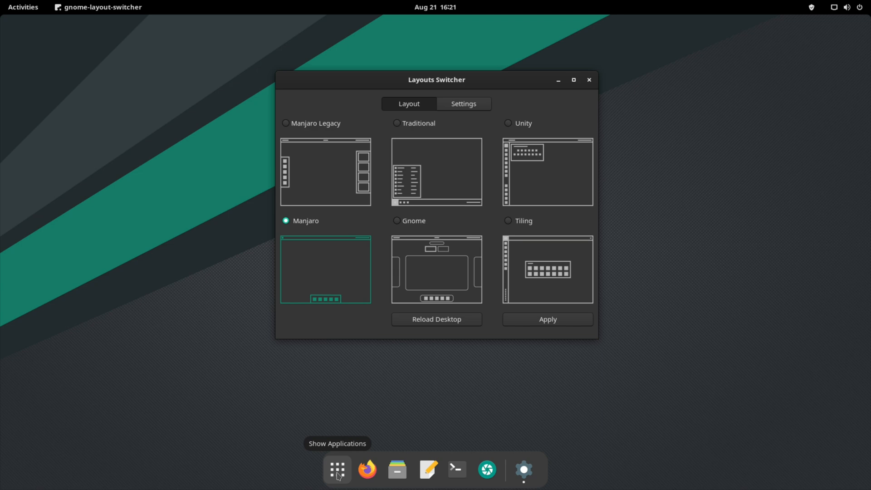
Bring up the applications overview from the dock's Show Applications icon
left_click(337, 469)
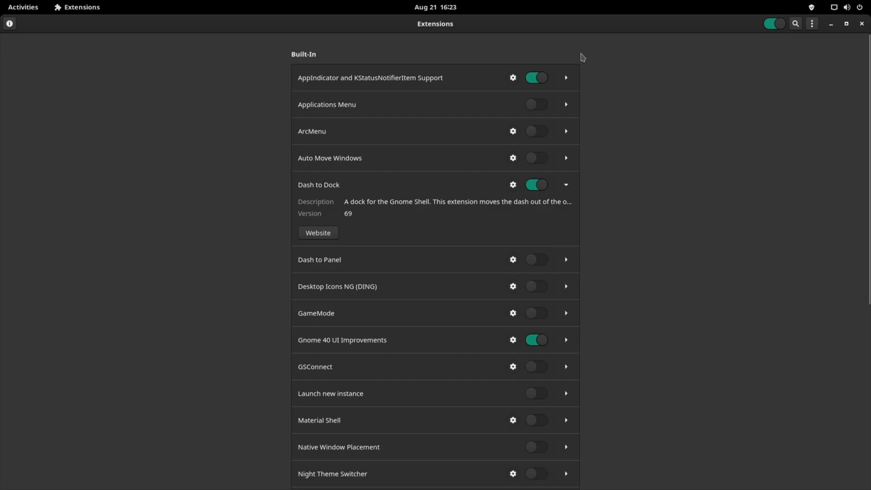
mouse_move(738, 93)
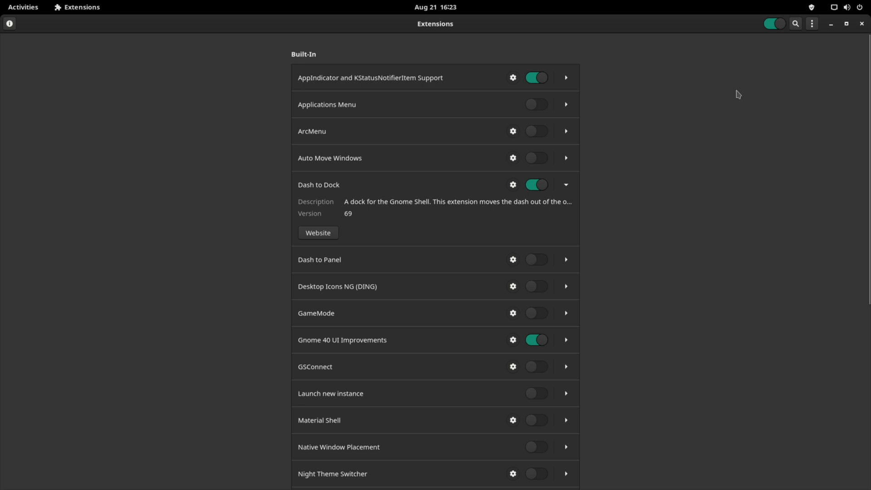
mouse_move(496, 326)
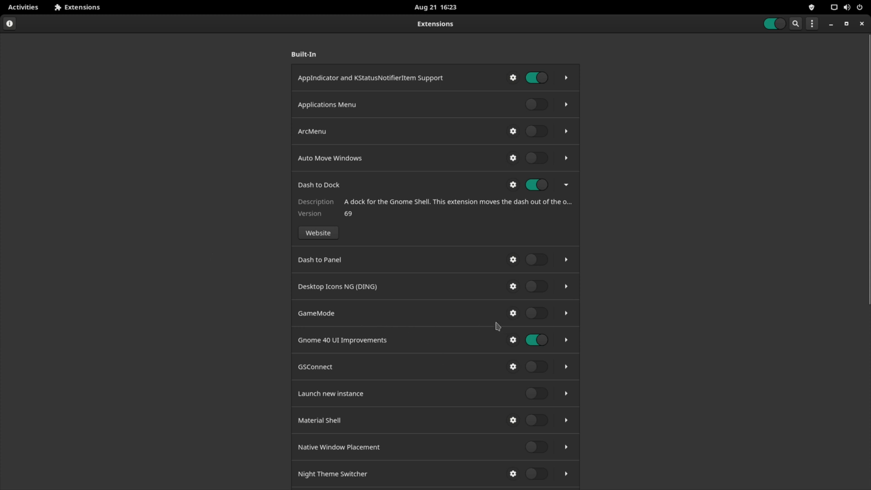
mouse_move(538, 319)
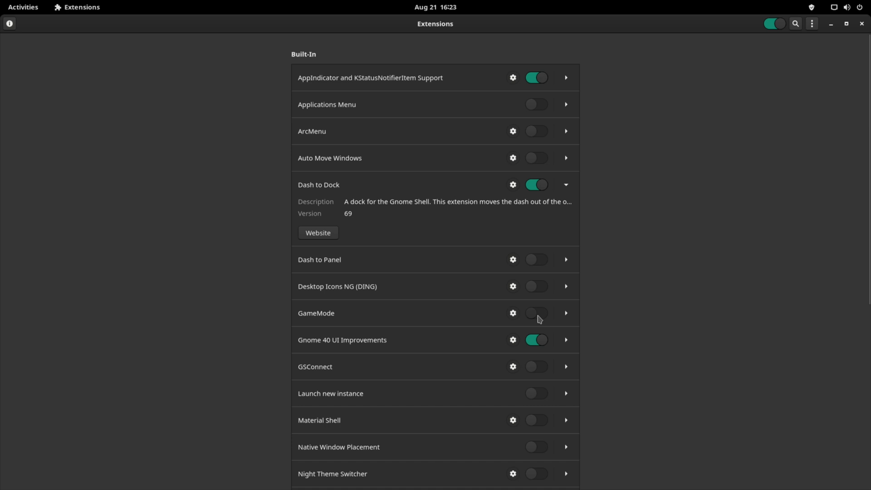
Toggle the GameMode extension on in the Extensions app
left_click(535, 313)
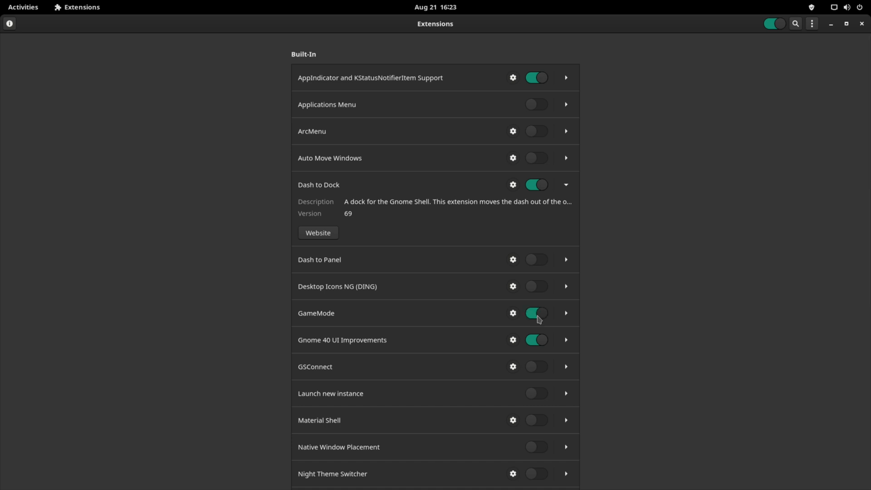
left_click(536, 314)
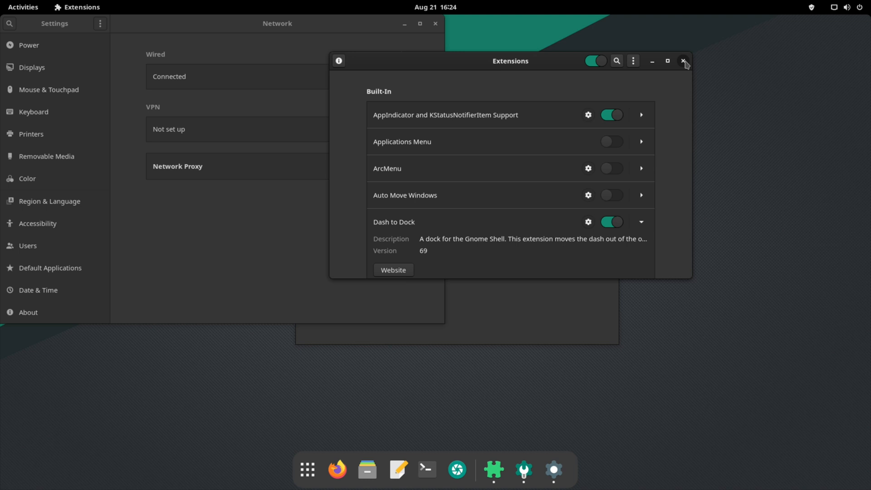
mouse_move(688, 68)
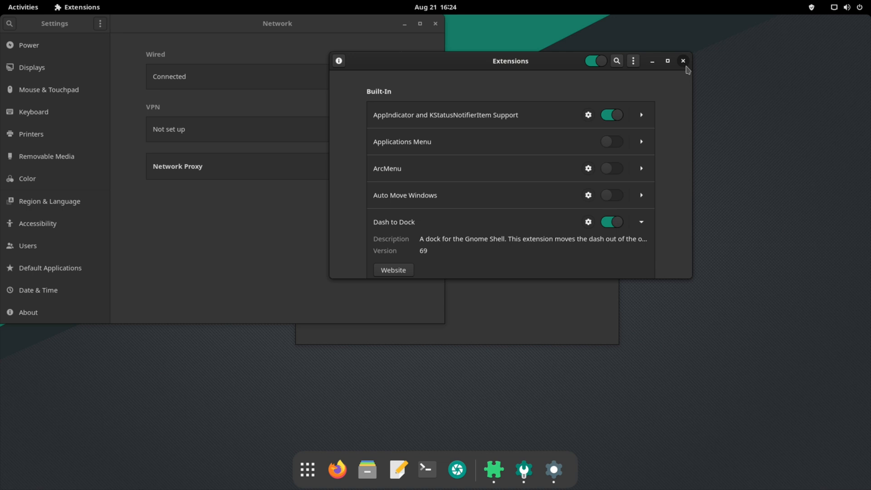
Search Activities for 'manj' to launch Manjaro Settings Manager's Kernel page
type("kan")
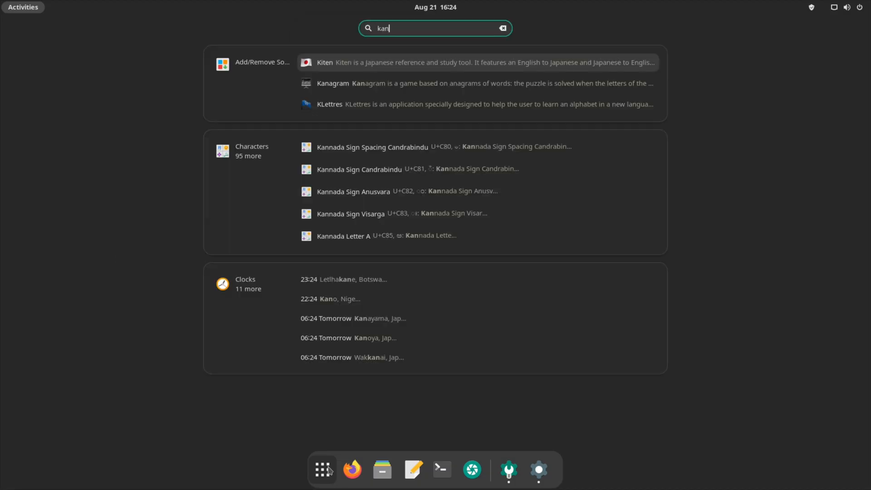
type("manj")
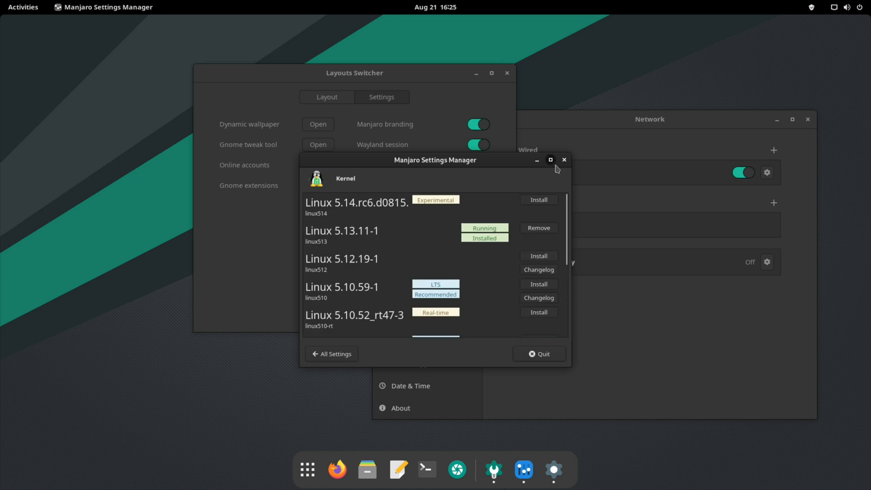
Maximize Manjaro Settings Manager to show the full kernel list down to Linux 4.4 LTS
left_click(550, 160)
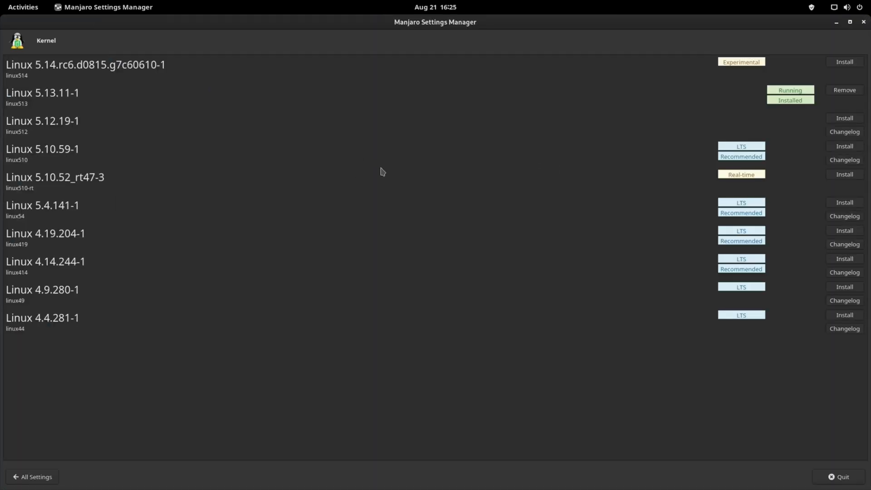
mouse_move(448, 159)
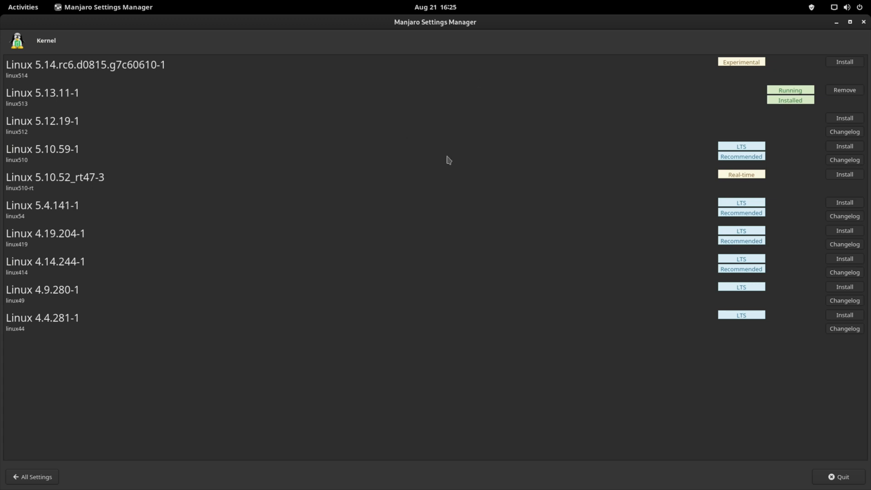
mouse_move(379, 215)
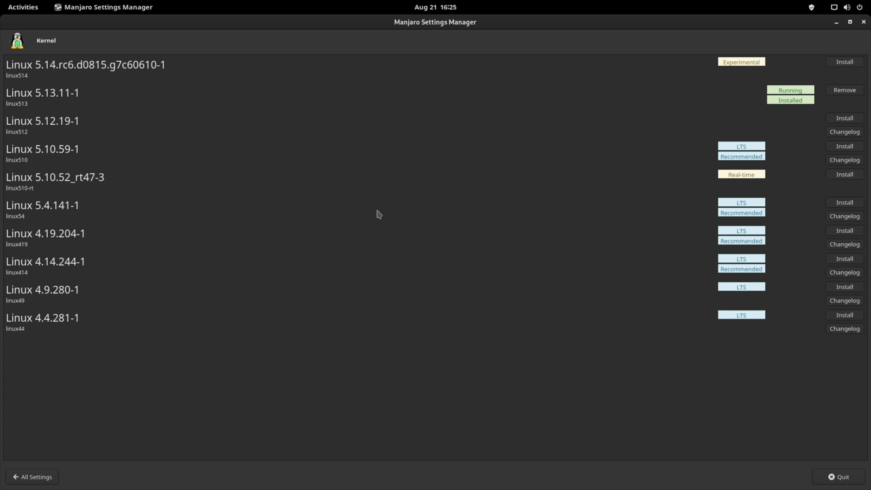
mouse_move(230, 94)
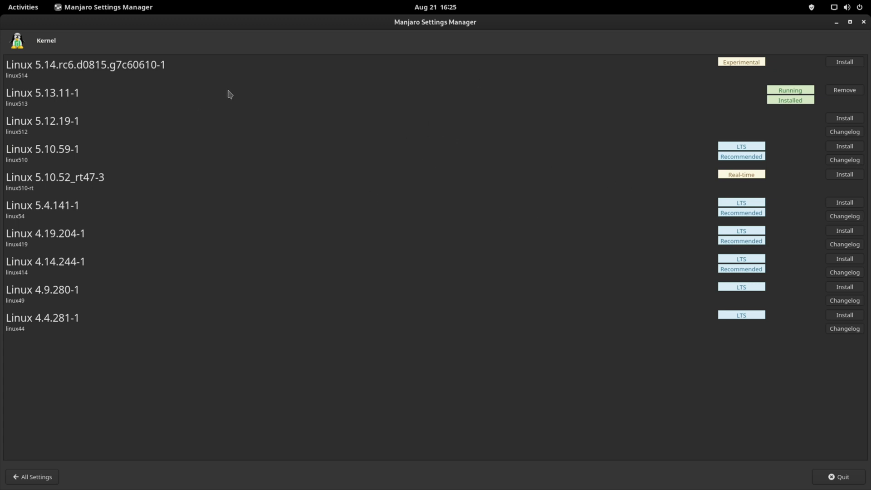
mouse_move(286, 74)
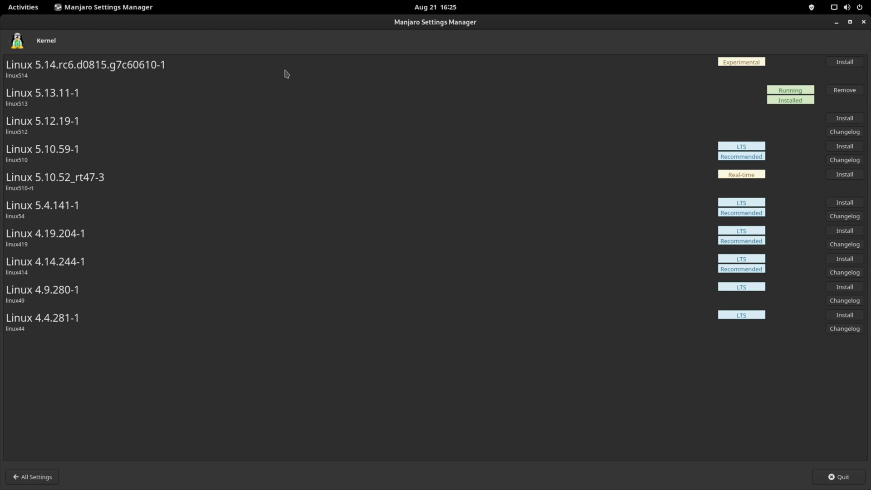
mouse_move(473, 139)
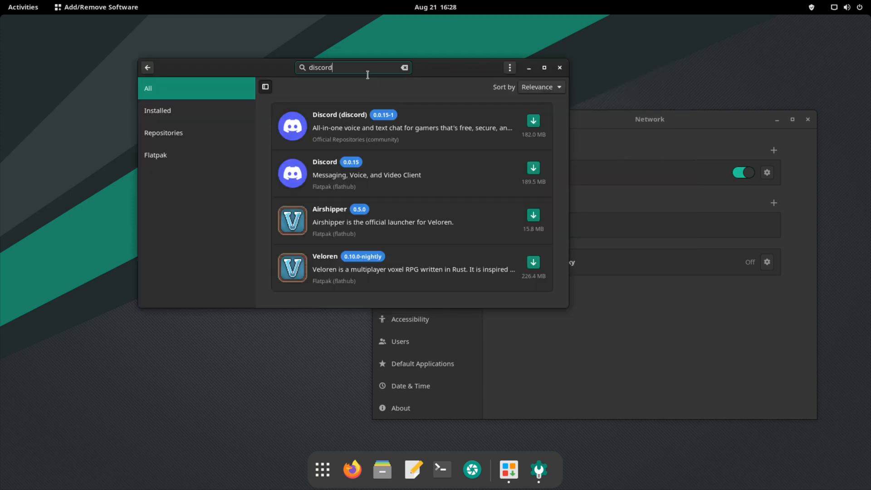
mouse_move(389, 194)
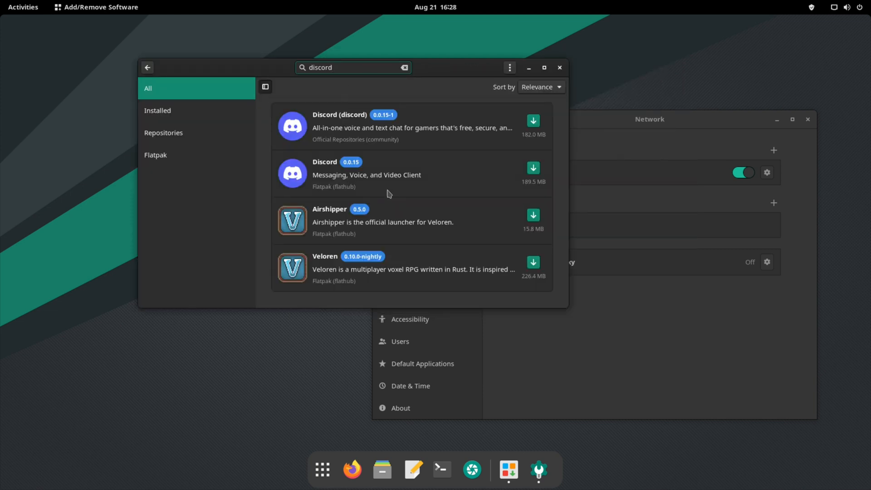
Search Add/Remove Software for 'spotify' and view its Flatpak and repository results
type("spotify")
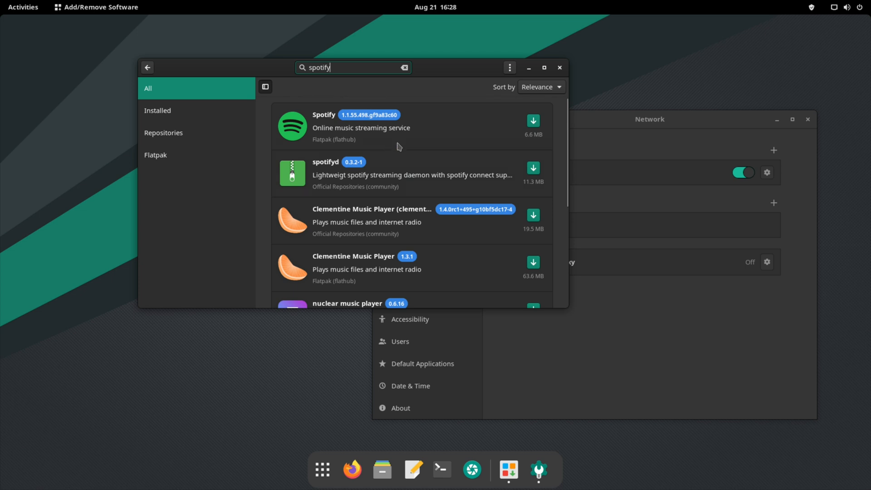
mouse_move(405, 148)
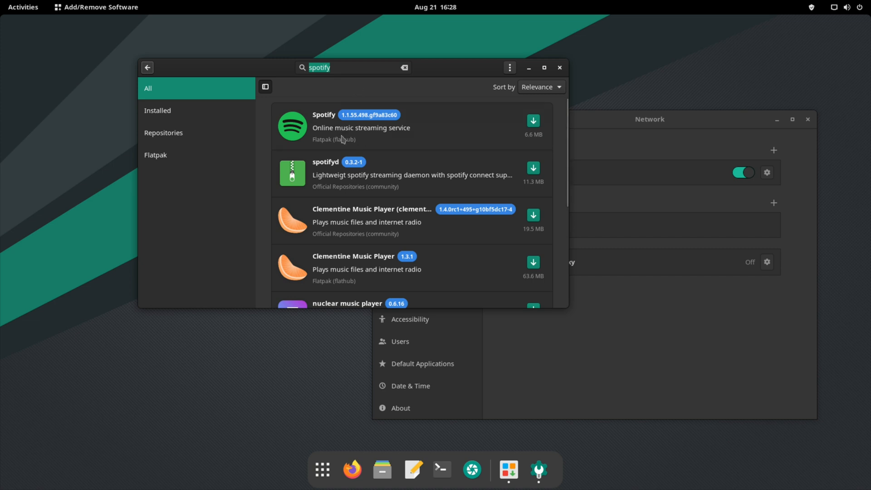
left_click(353, 67)
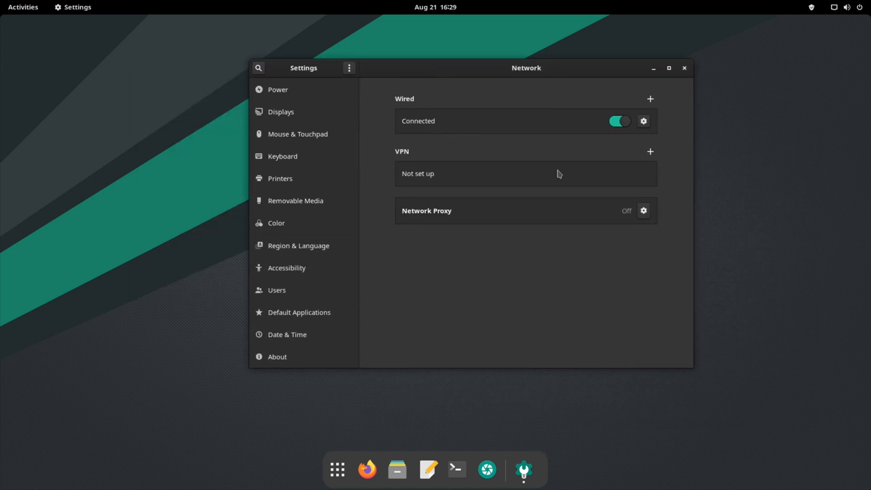
mouse_move(771, 335)
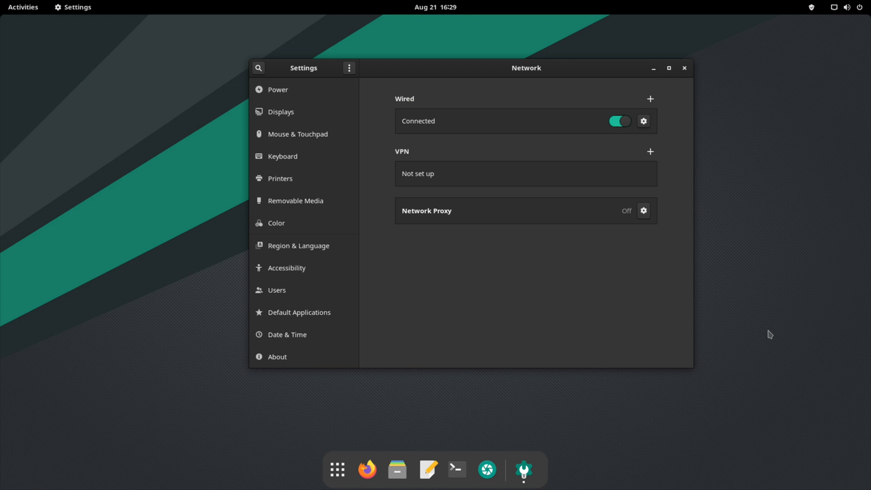